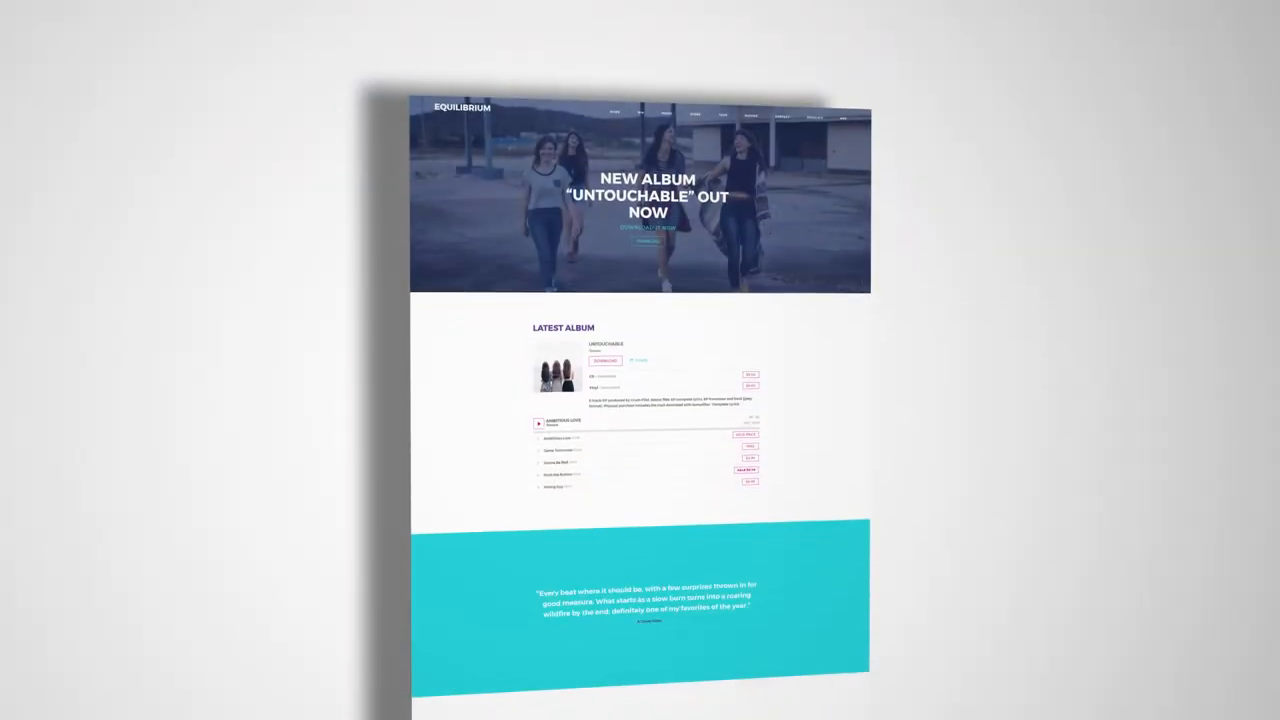
Step: Add the guitarist-in-front-of-brick-building photo as the NEW ALBUM background and confirm its position
{"action": "scroll", "scroll_direction": "down", "scroll_amount": 3}
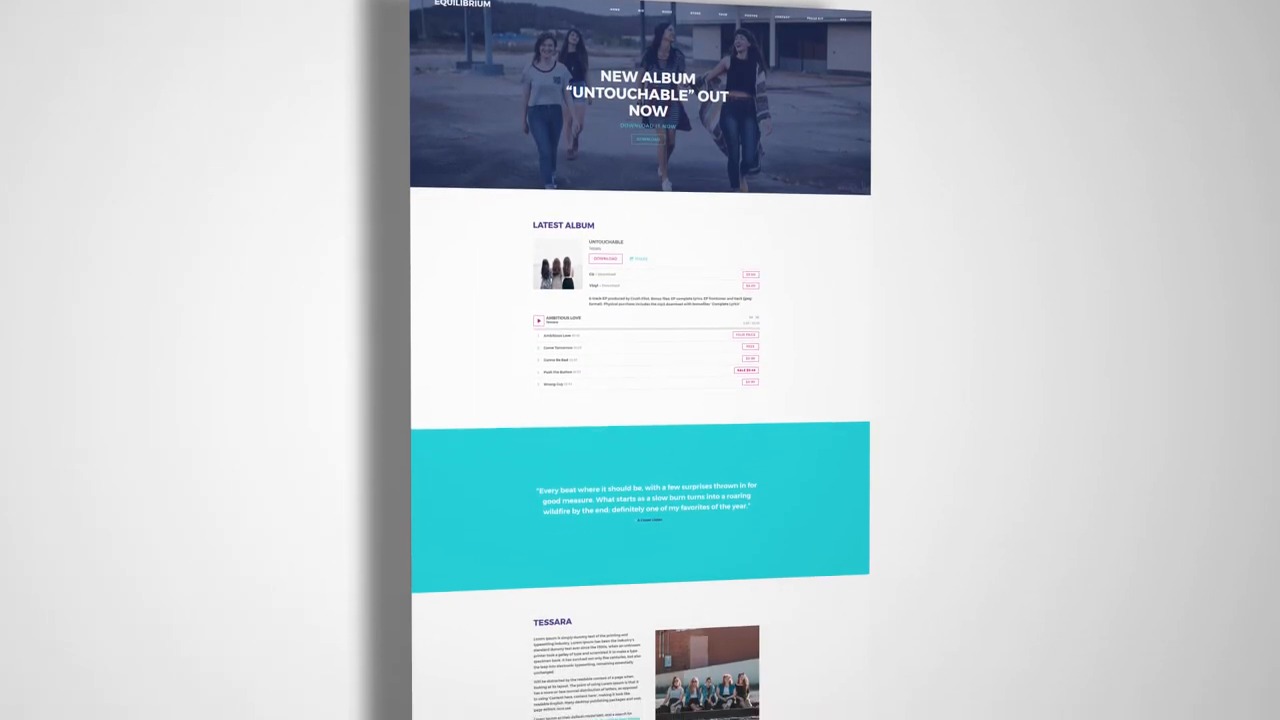
{"action": "scroll", "scroll_direction": "down", "scroll_amount": 3}
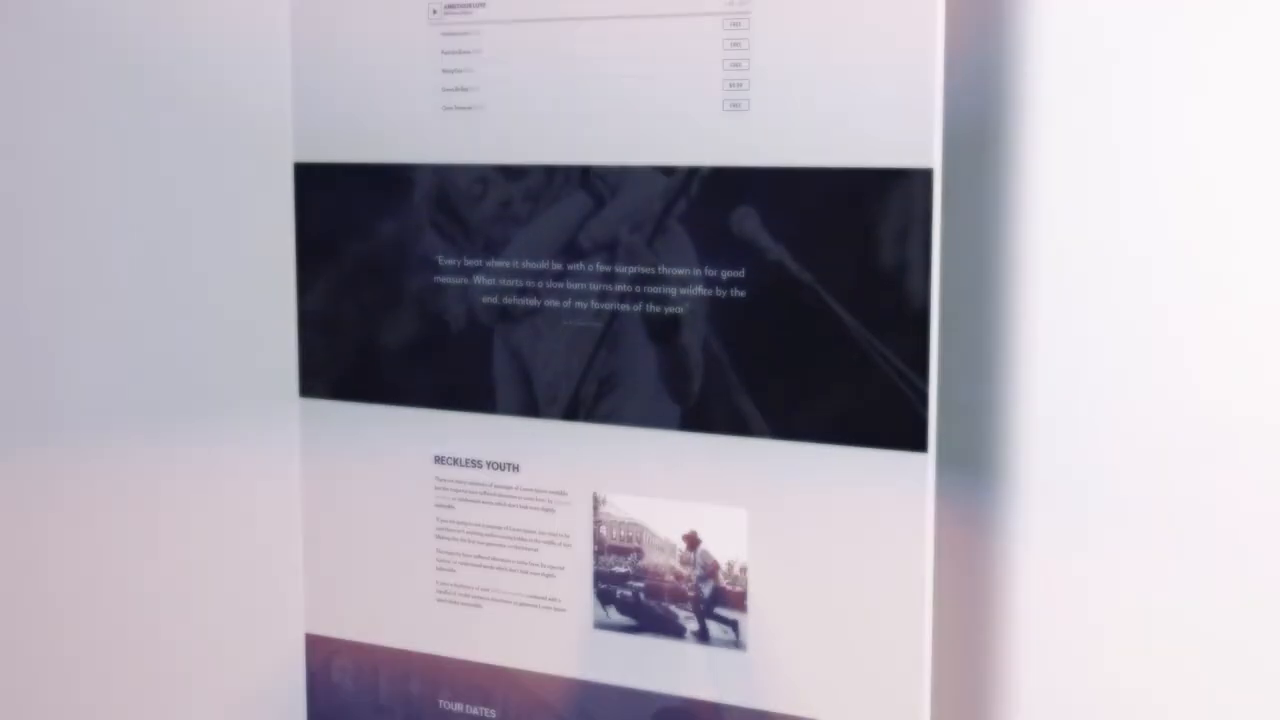
{"action": "scroll", "scroll_direction": "down", "scroll_amount": 3}
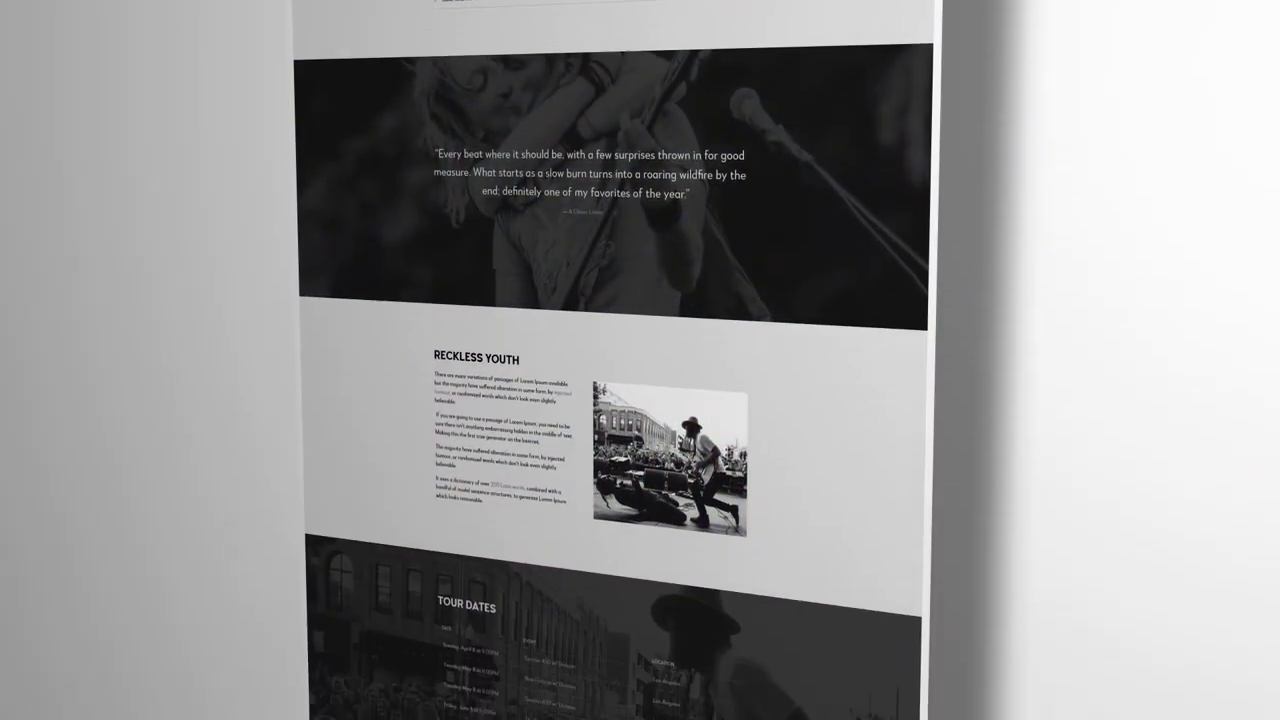
{"action": "scroll", "scroll_direction": "down", "scroll_amount": 3}
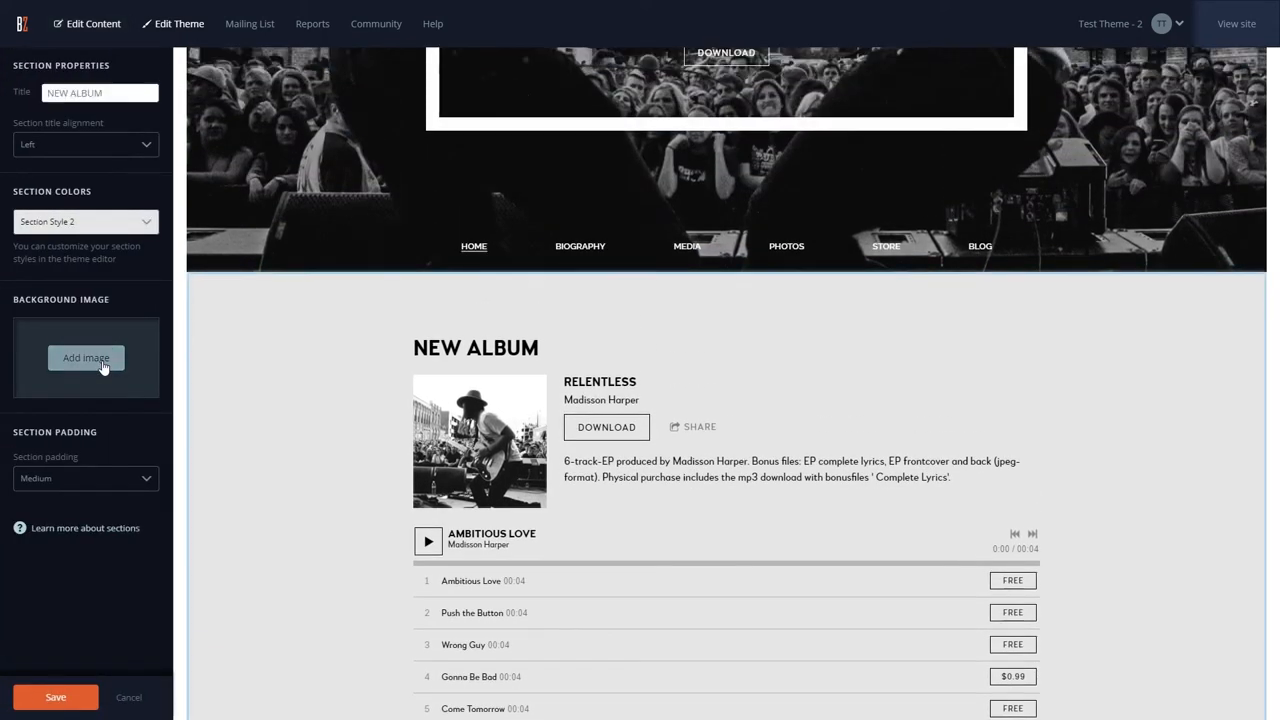
{"action": "left_click", "coordinate": [86, 357]}
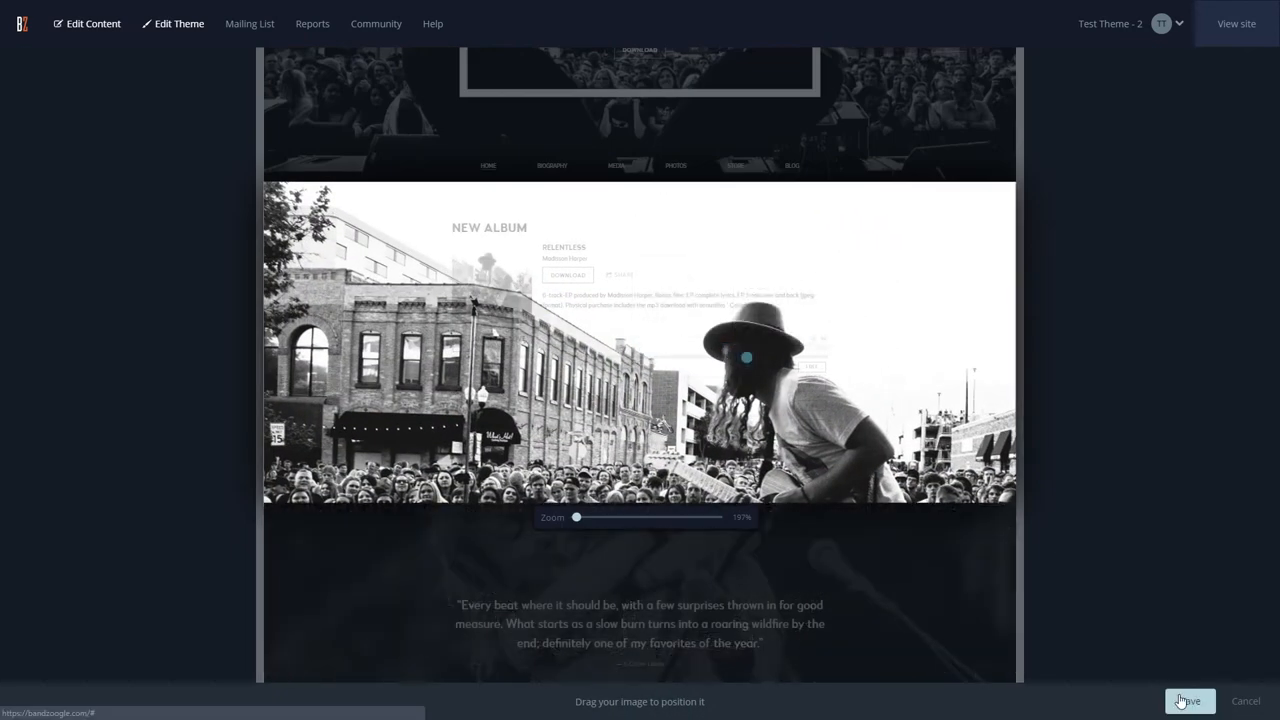
{"action": "left_click", "coordinate": [1189, 700]}
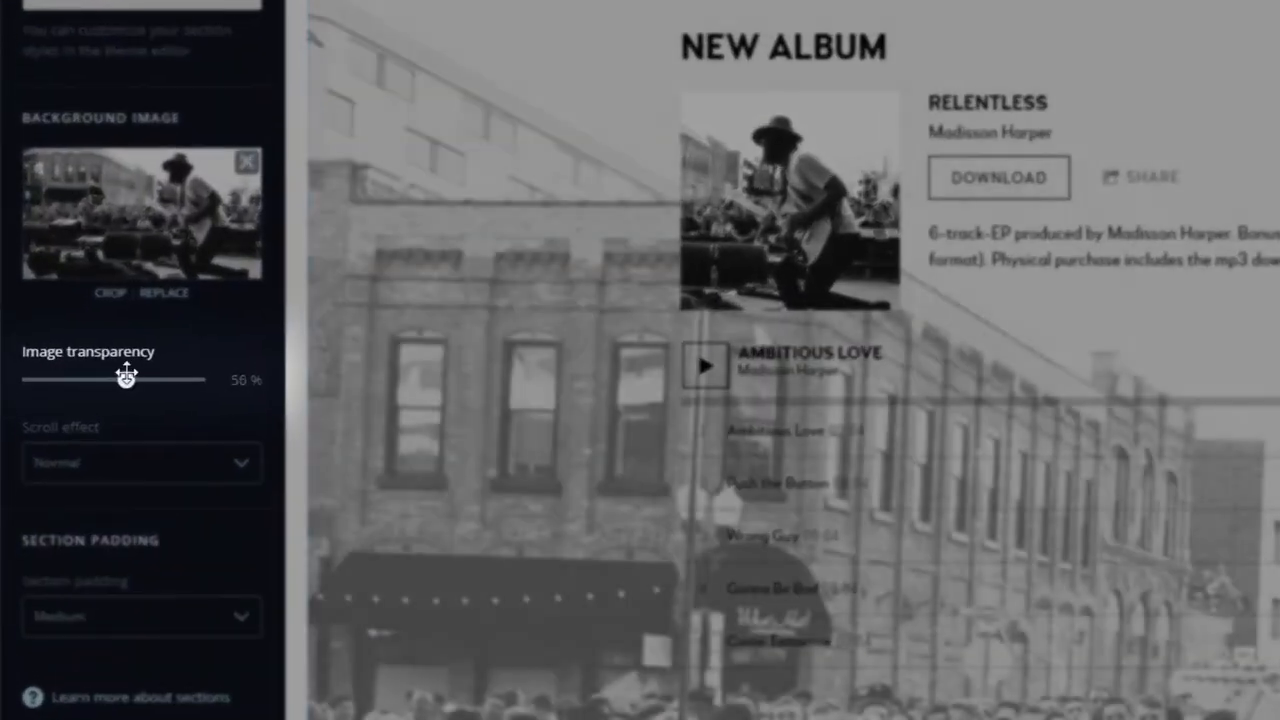
Step: Set background image transparency to 15% and show the Normal, Parallax and Fixed scroll effects
{"action": "left_click_drag", "start_coordinate": [128, 378], "coordinate": [62, 378]}
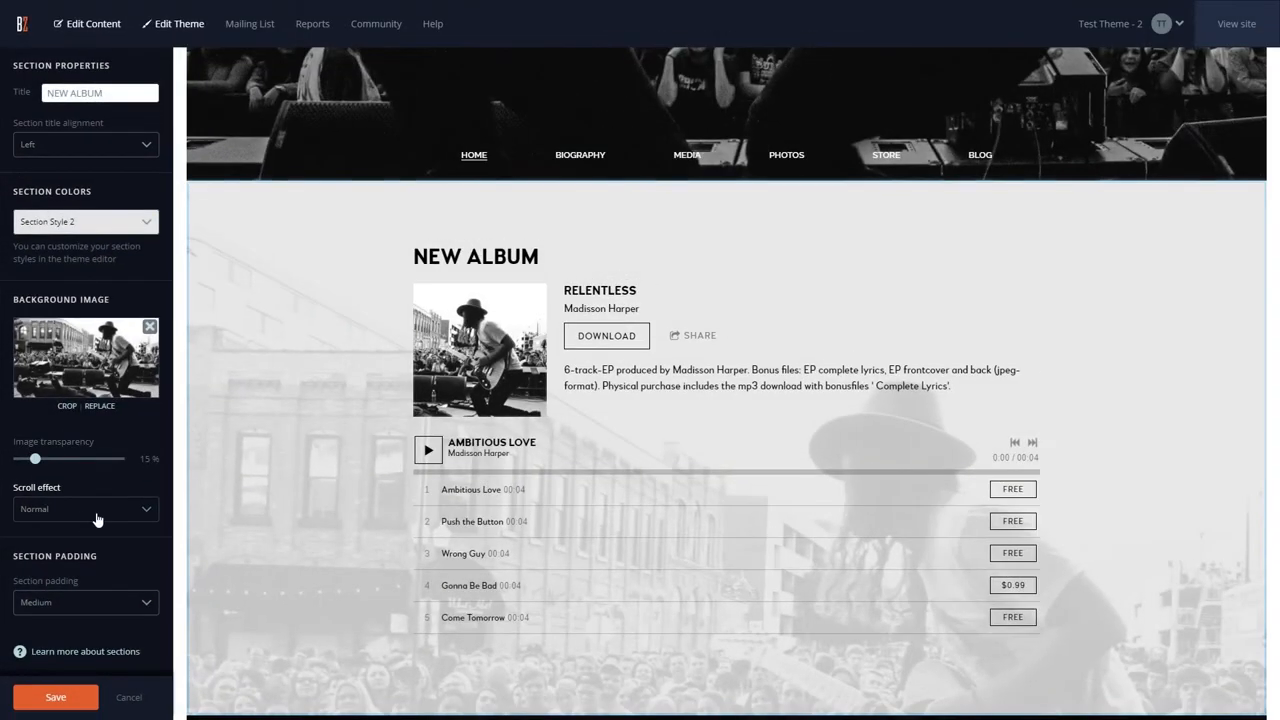
{"action": "mouse_move", "coordinate": [118, 519]}
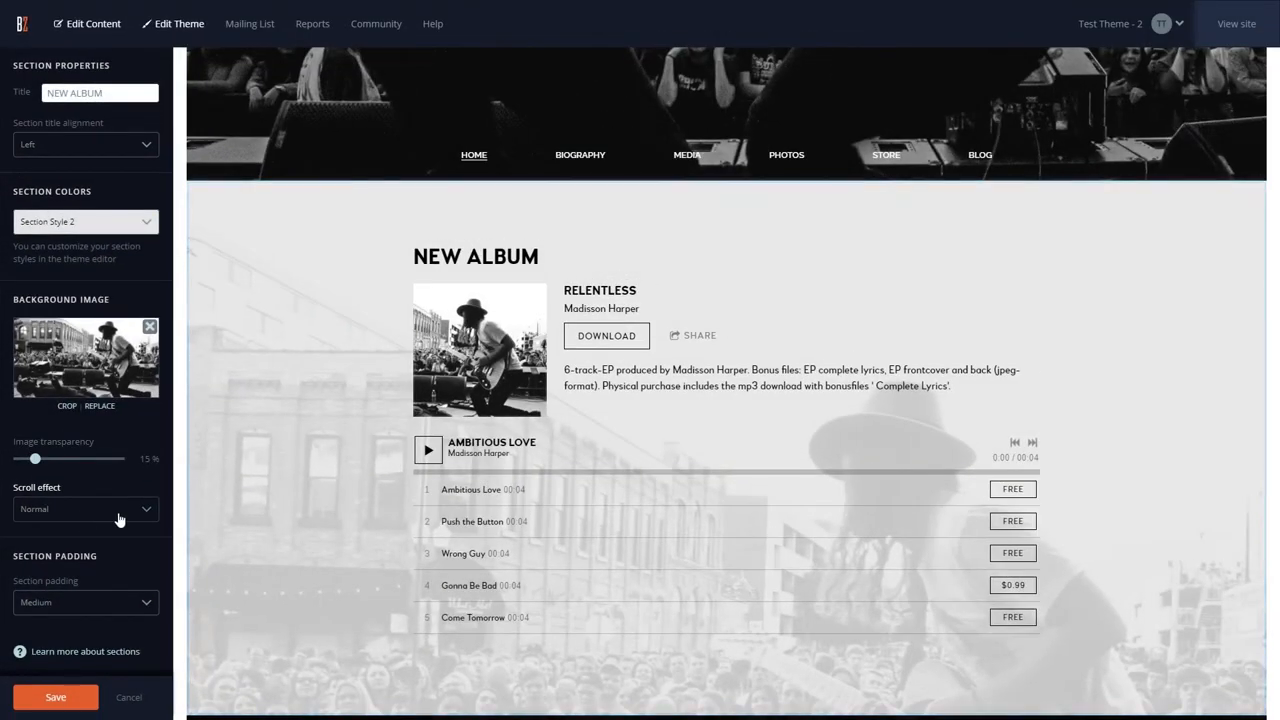
{"action": "left_click", "coordinate": [85, 509]}
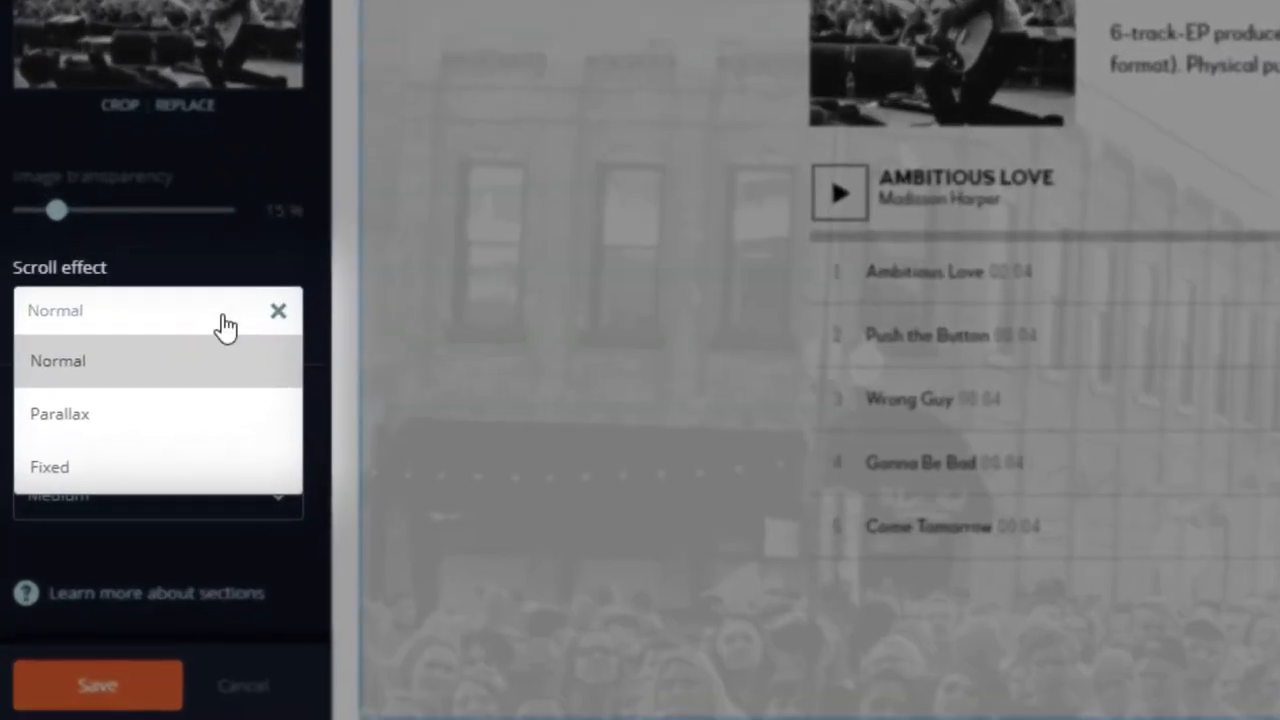
{"action": "mouse_move", "coordinate": [209, 382]}
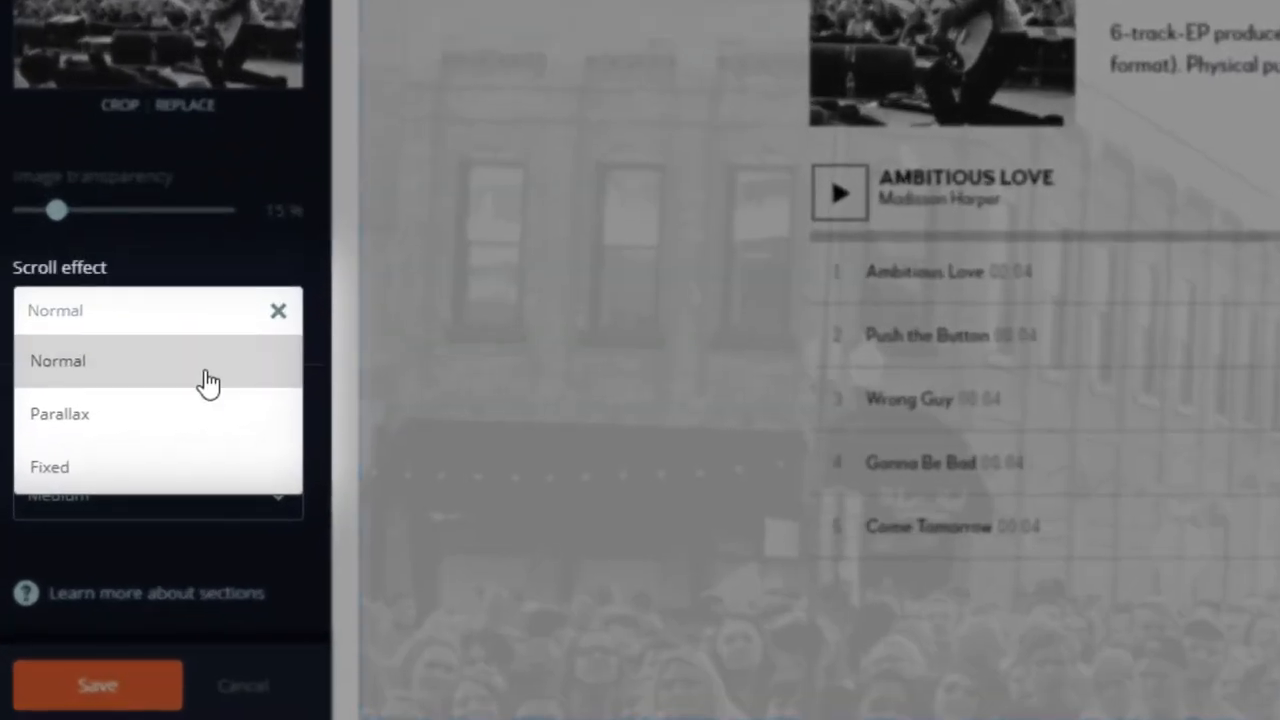